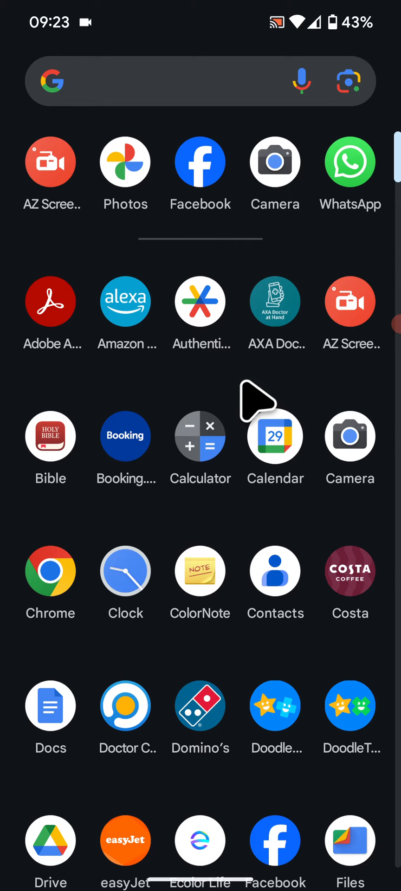
# Launch Google Photos from the app drawer
pyautogui.click(125, 162)
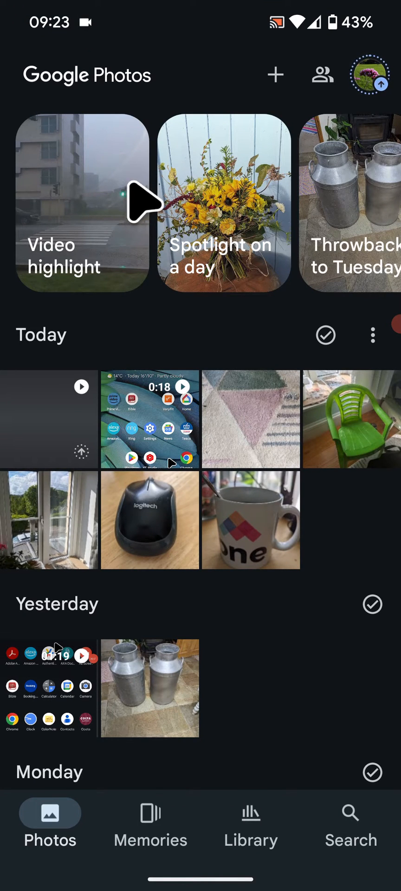
# Play the 0:15 flower video from the Screenshots album in Library
pyautogui.click(250, 830)
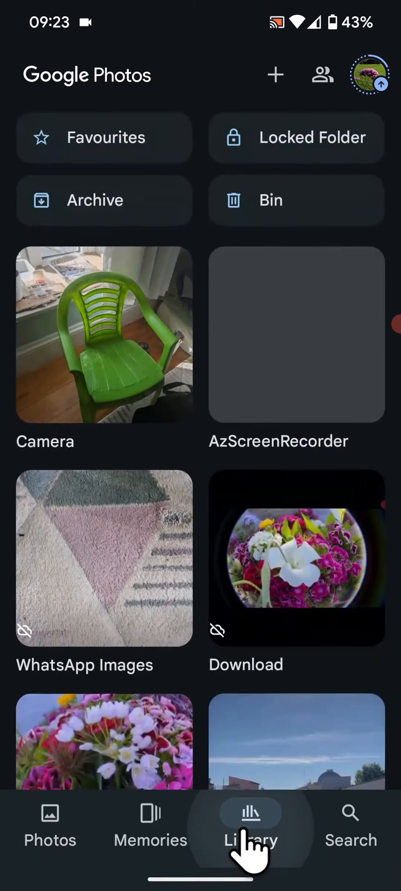
pyautogui.scroll(-3)
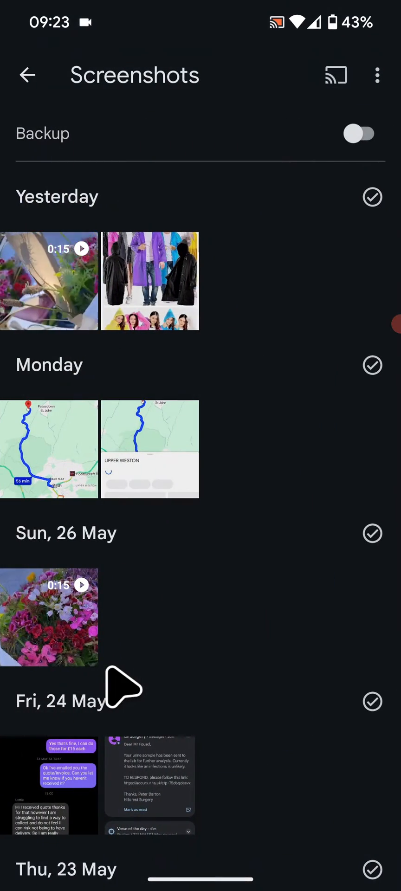
pyautogui.click(49, 618)
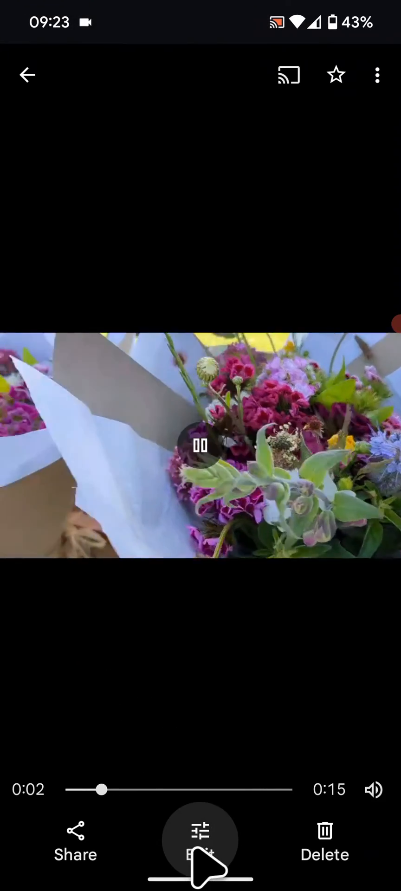
# Open Markup on the flower video, test Pen and Highlighter, then undo the strokes
pyautogui.click(200, 838)
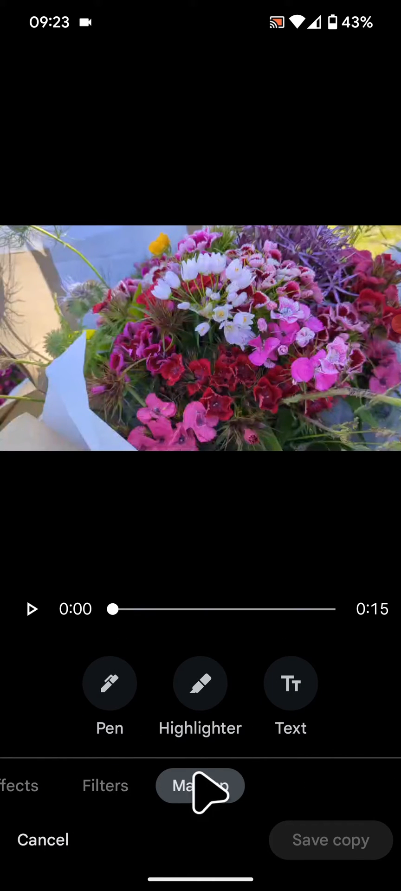
pyautogui.click(109, 684)
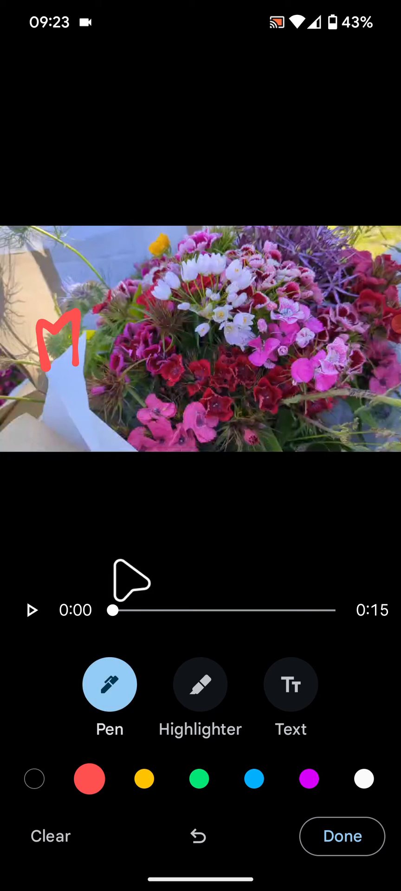
pyautogui.click(50, 836)
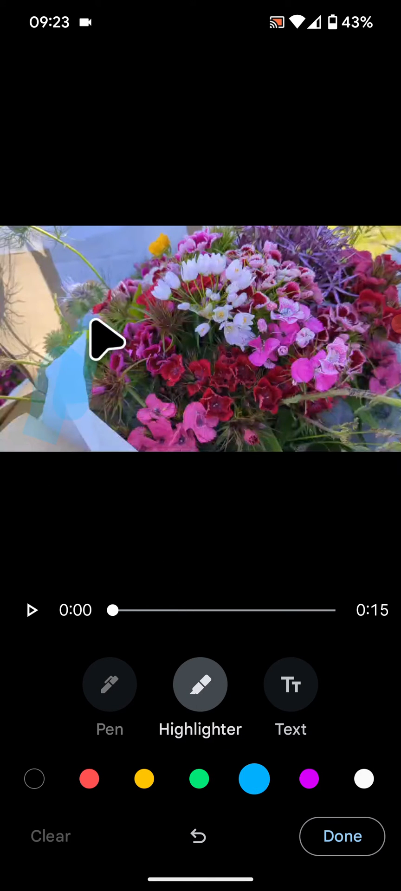
pyautogui.click(200, 684)
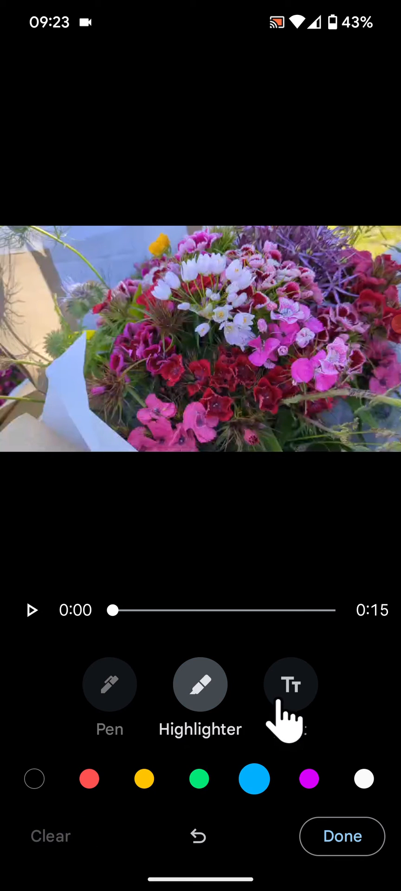
# Add a white 'Flowers' text label over the video and confirm the markup
pyautogui.click(291, 684)
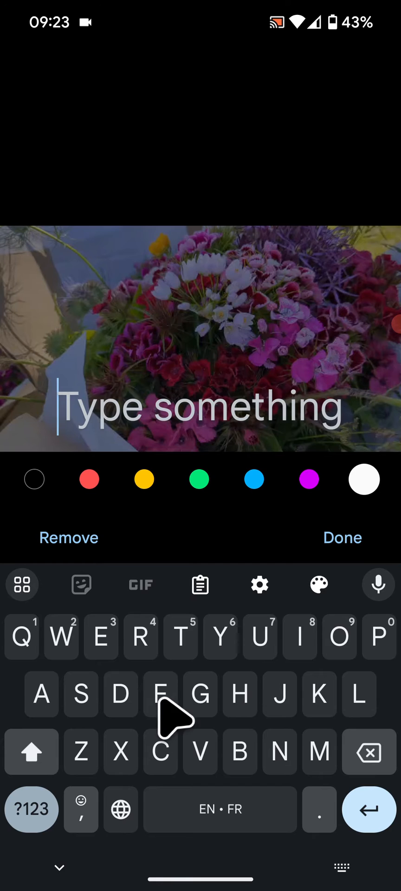
pyautogui.write('Flo')
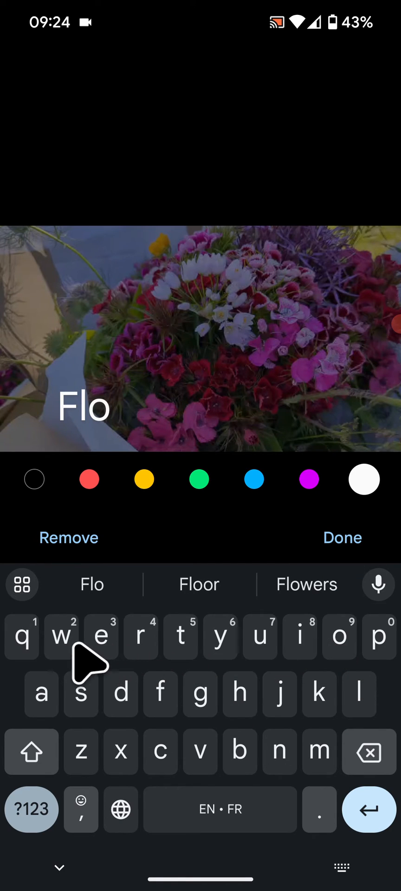
pyautogui.click(92, 585)
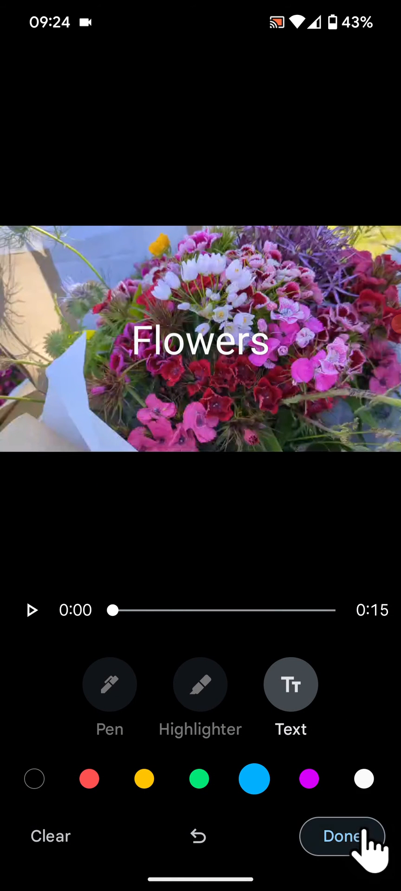
pyautogui.click(341, 836)
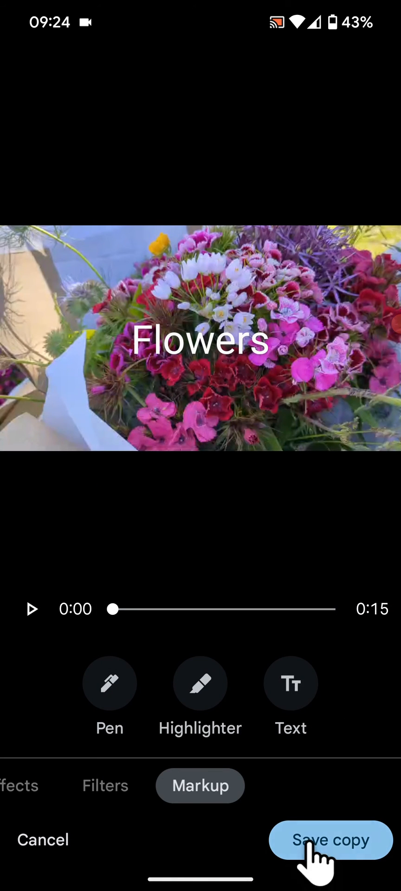
# Save the captioned flower video as a copy
pyautogui.click(330, 840)
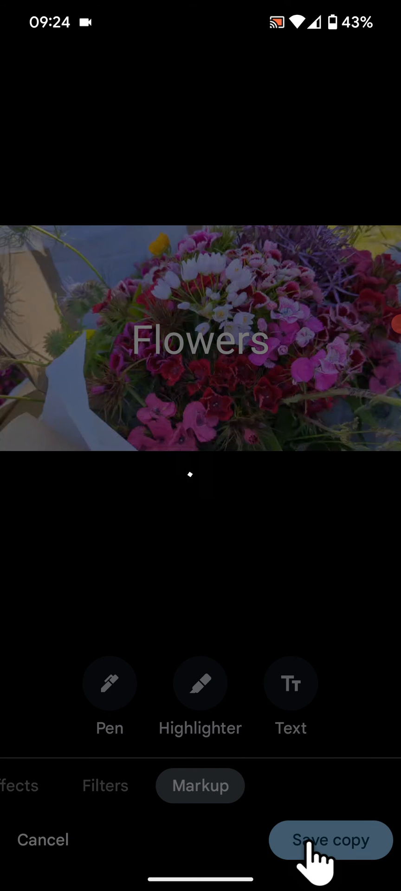
pyautogui.click(330, 840)
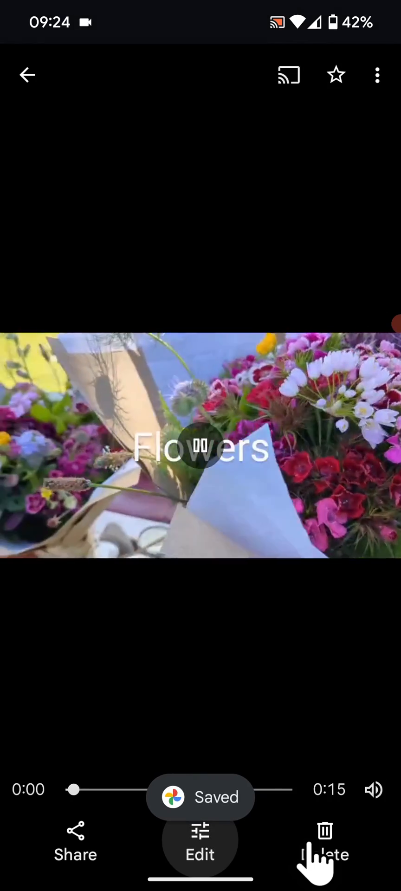